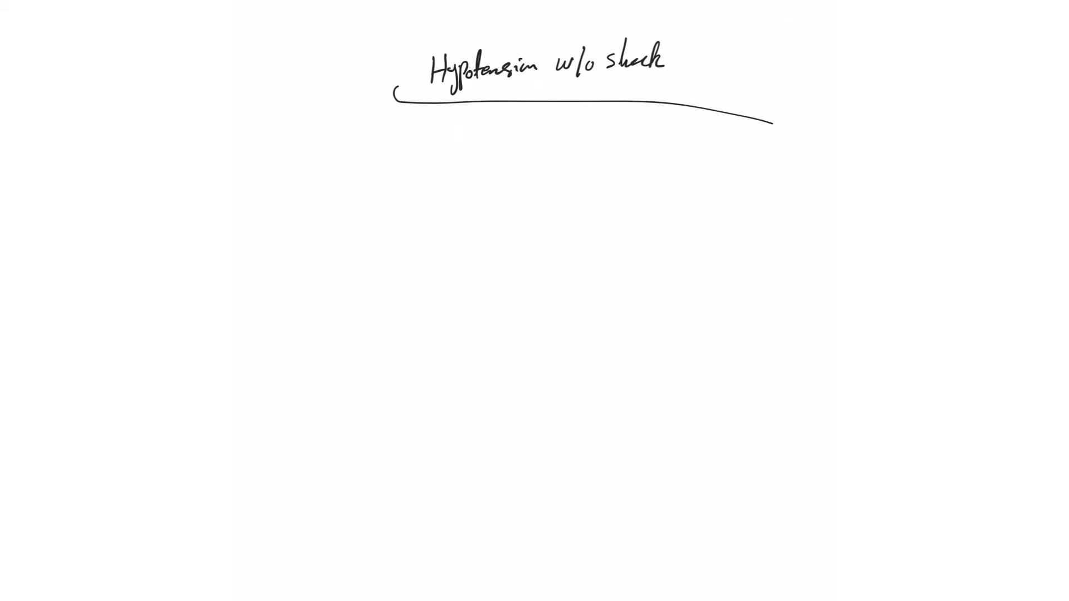
# Step: Tick the 'Hypotension w/o shock' title and handwrite '↓BP, baseline' beneath the underline
pyautogui.moveTo(374, 81); pyautogui.dragTo(402, 65)
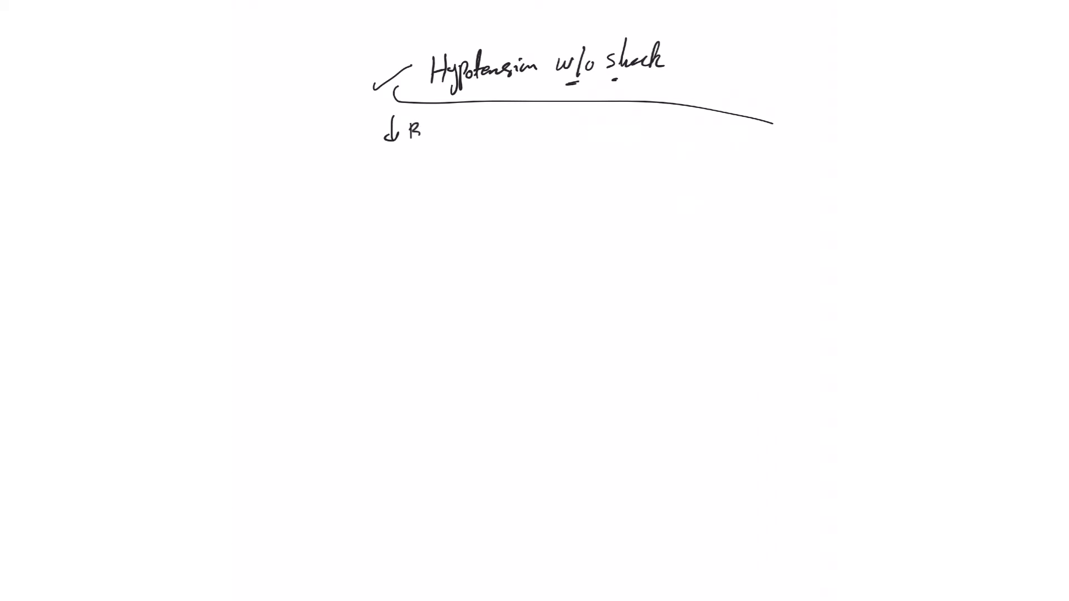
pyautogui.write('P , baseline')
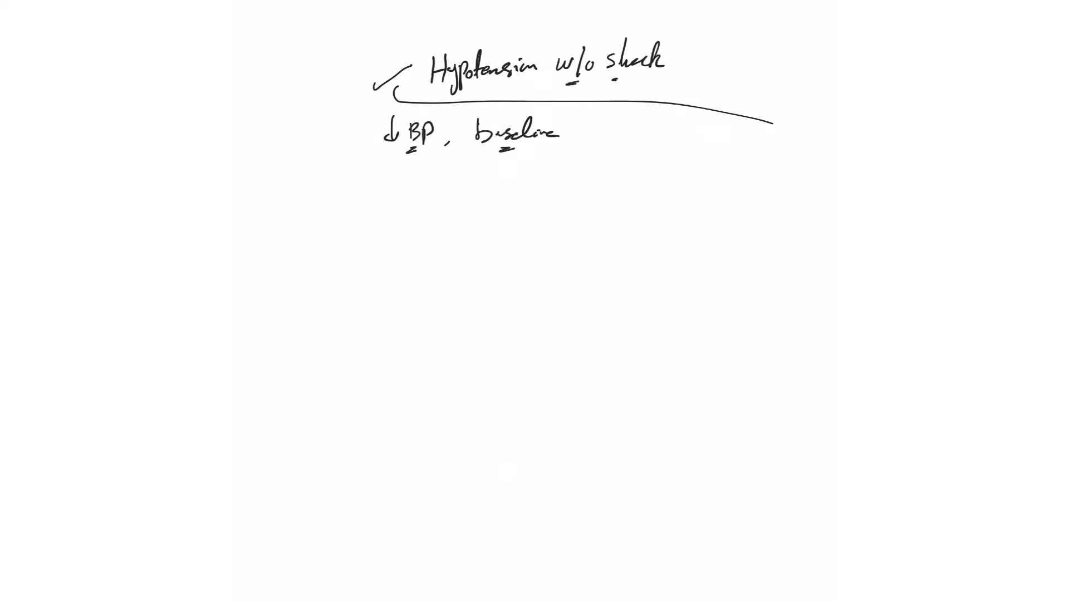
# Step: Handwrite '- drug induced', '- false measurements' and '(Trend)', underlining baseline for emphasis
pyautogui.write('drug')
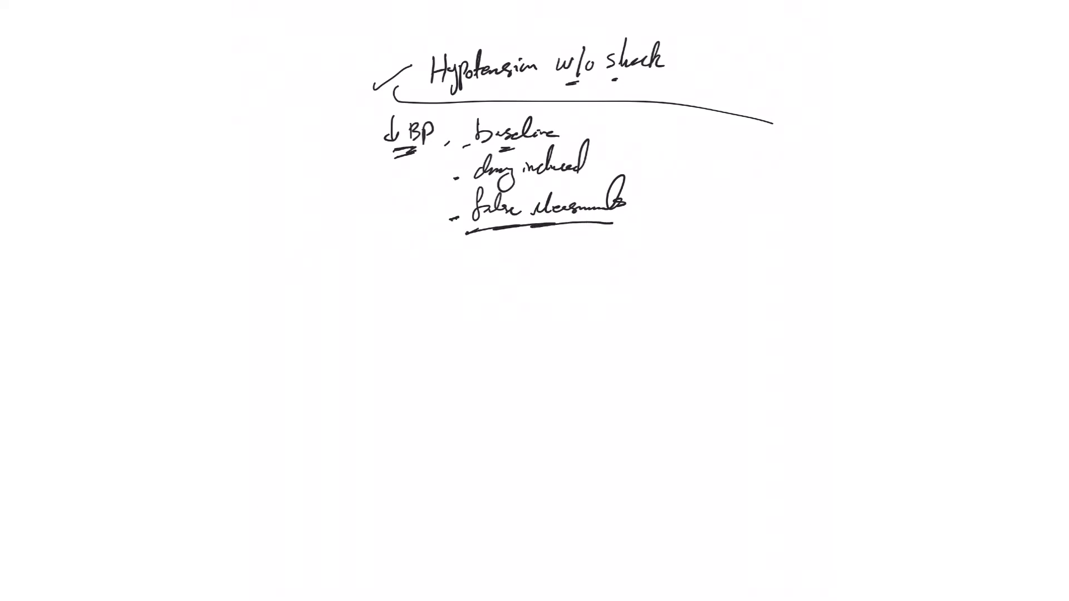
pyautogui.write('CT')
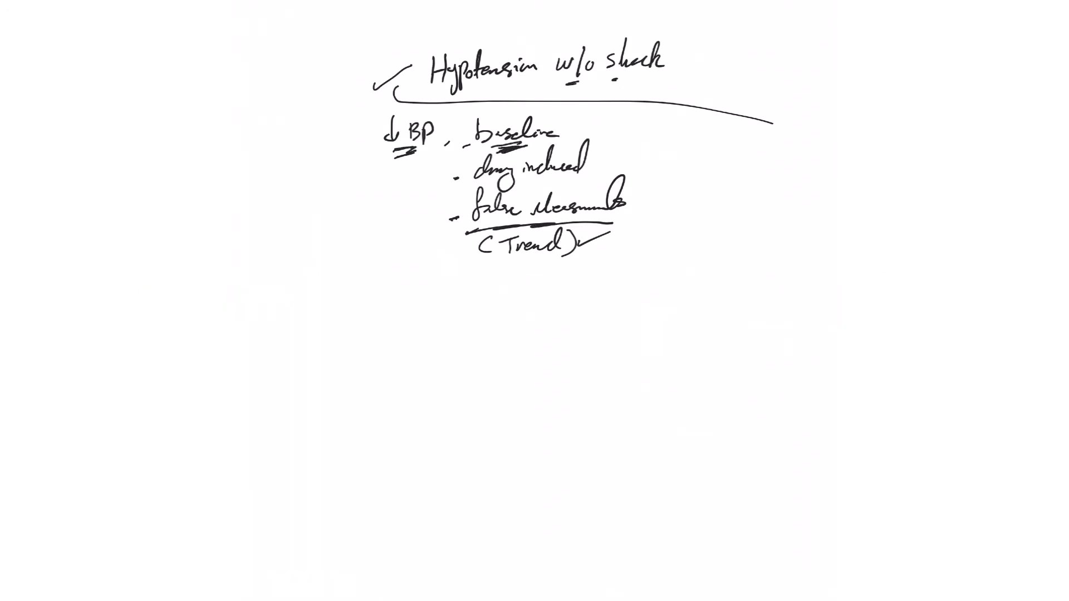
pyautogui.moveTo(563, 129); pyautogui.dragTo(603, 119)
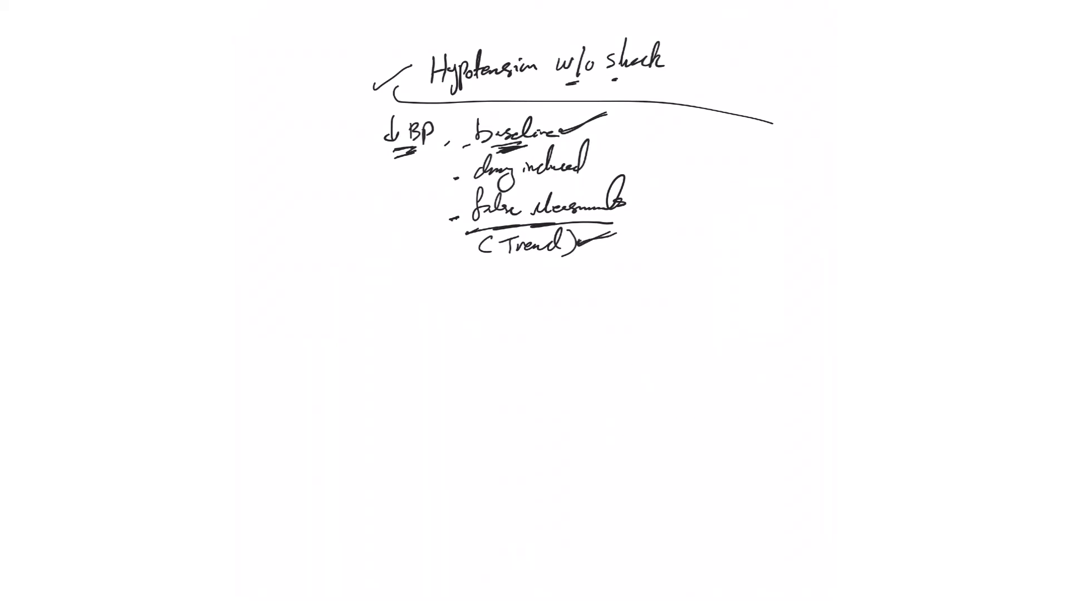
# Step: Write '80/40' at the right and '→ stop all drugs that ↓BP' below the causes
pyautogui.write('8')
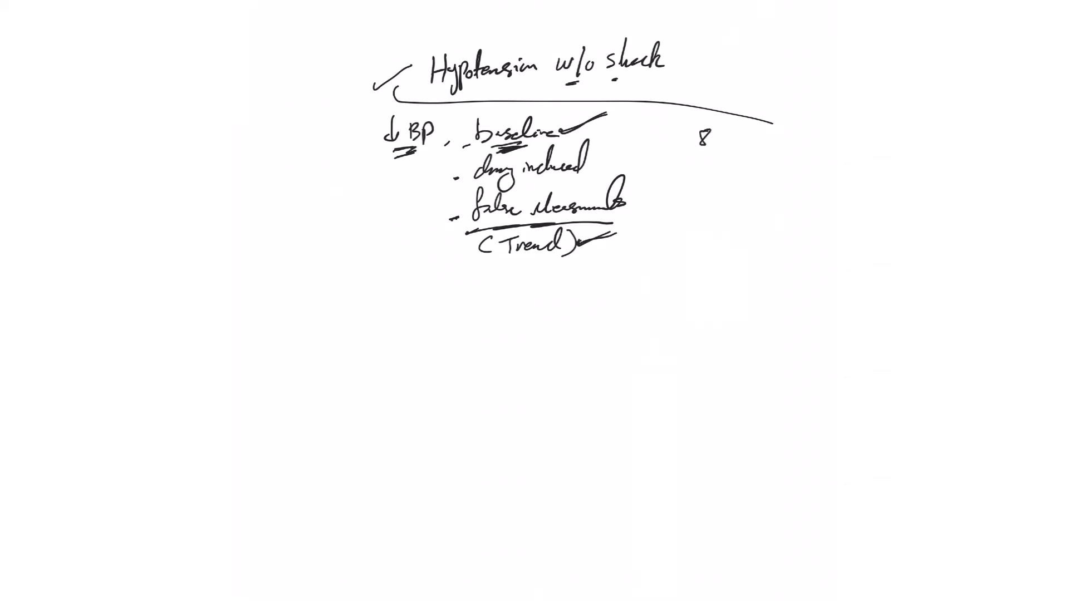
pyautogui.write('80/4.')
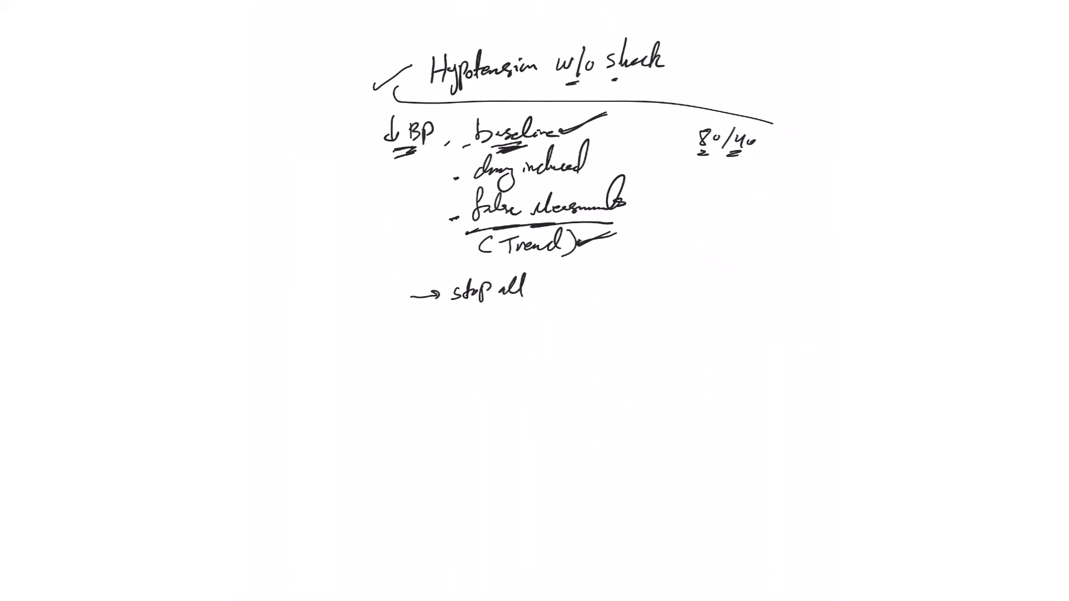
pyautogui.write('drugs')
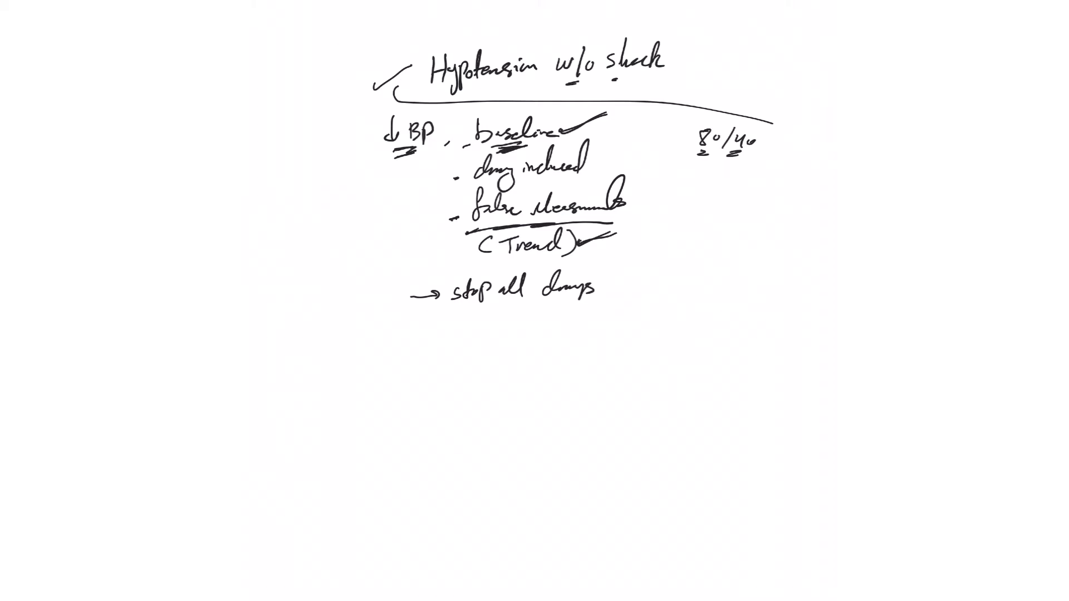
pyautogui.write('that')
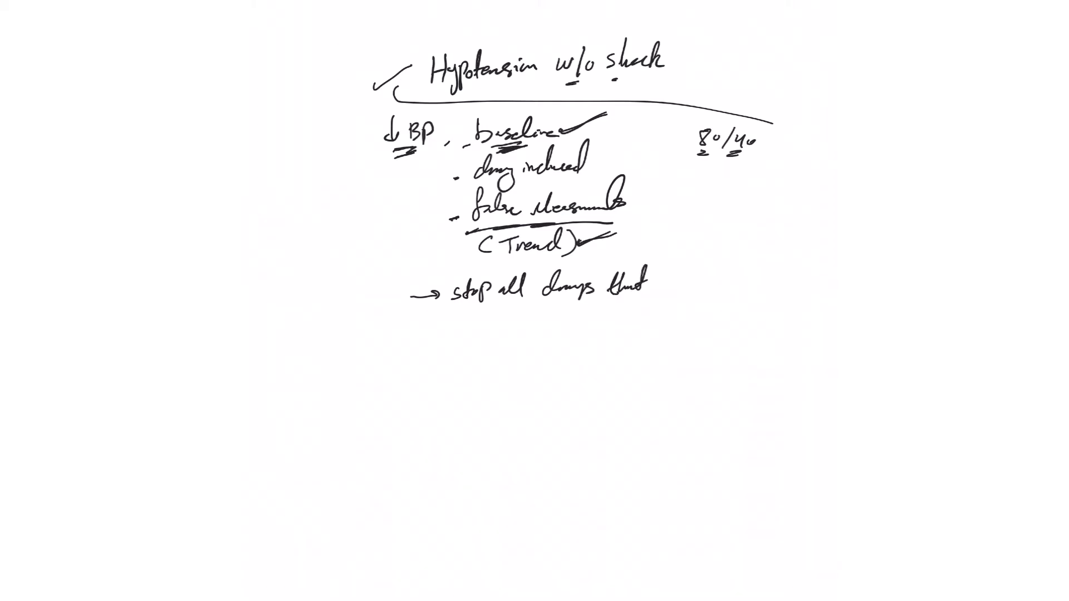
pyautogui.write('↓ BP')
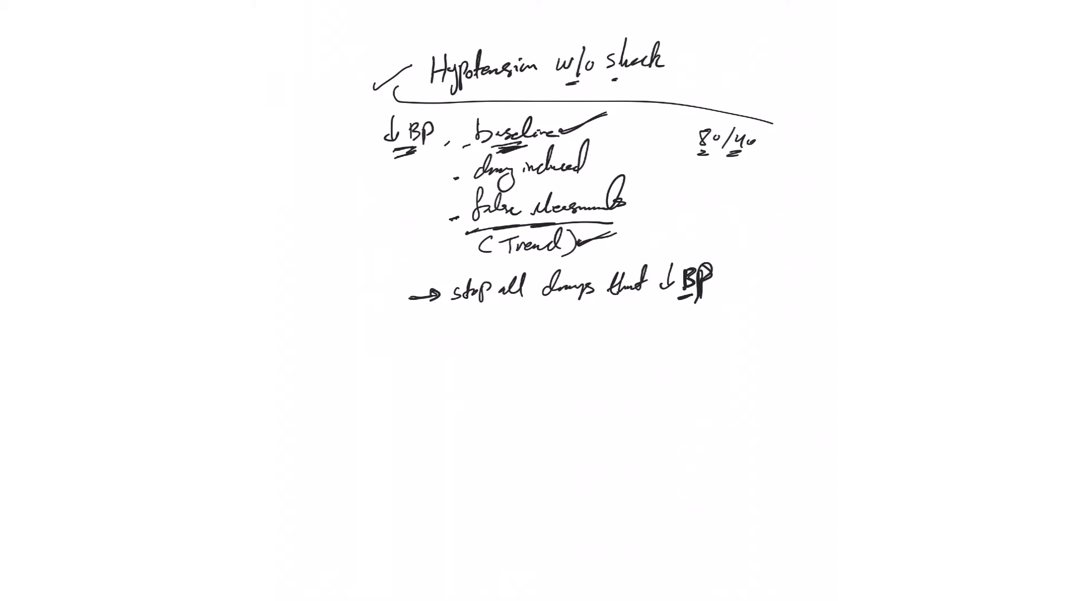
# Step: Arrow into a 'fluid bolus' line with 'Pulm edema' underlined beneath it
pyautogui.moveTo(416, 318); pyautogui.dragTo(440, 320)
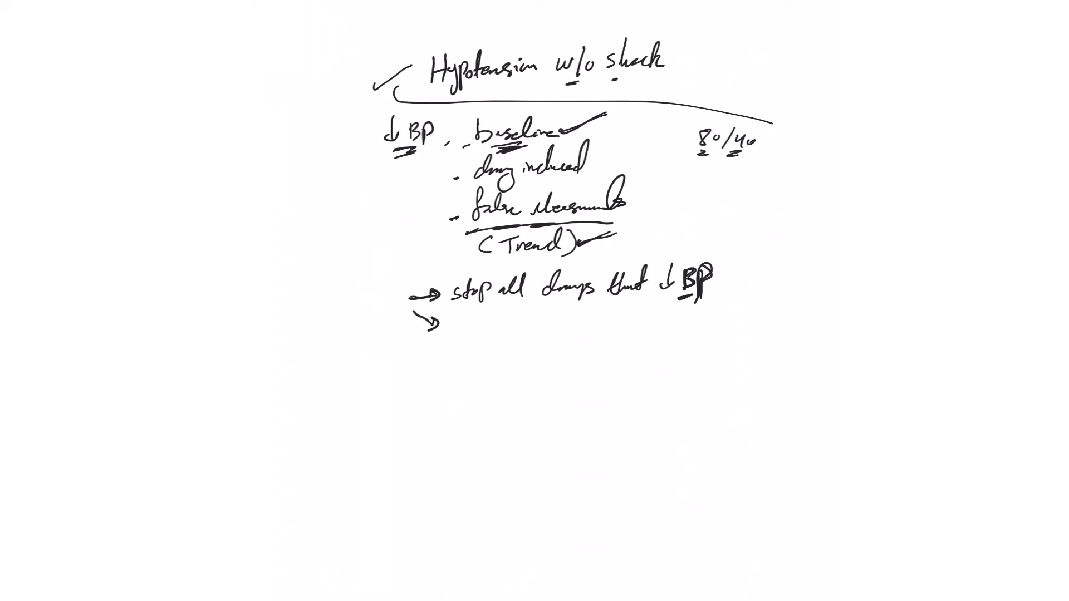
pyautogui.write('p')
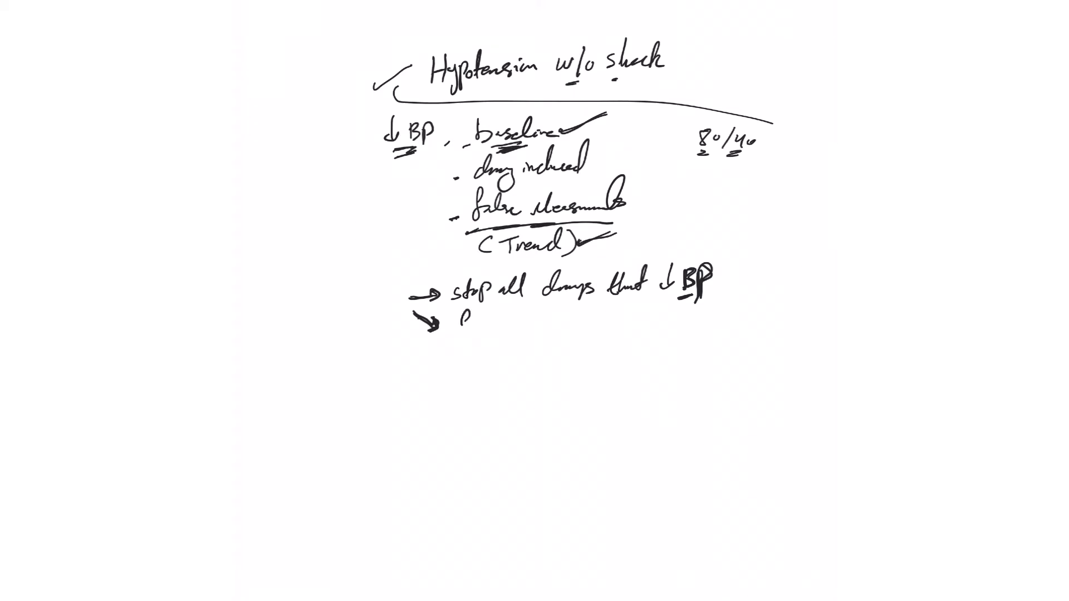
pyautogui.write('fluid')
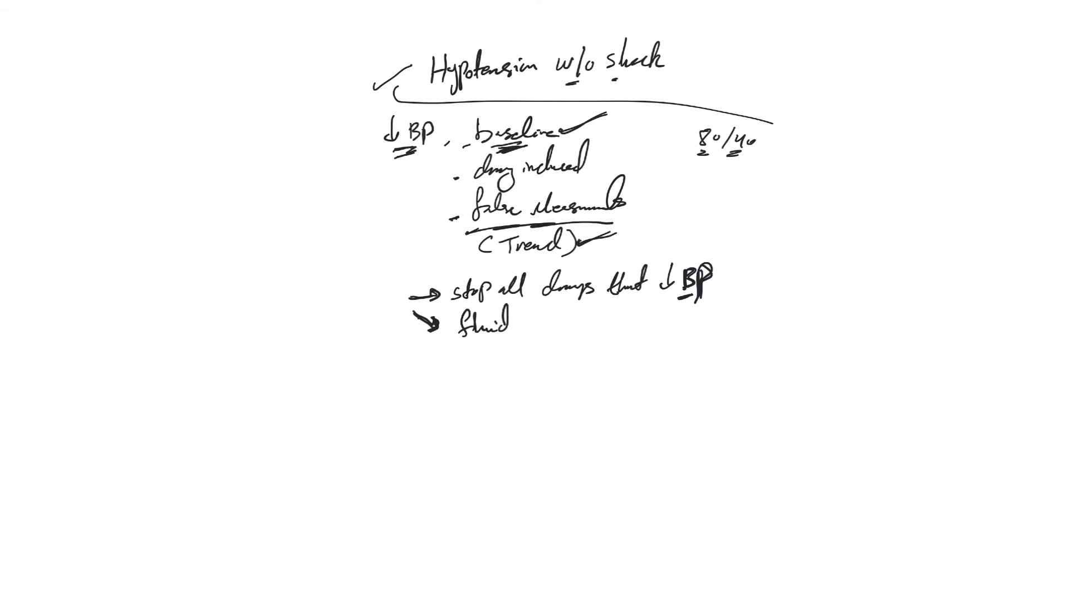
pyautogui.write('bolus')
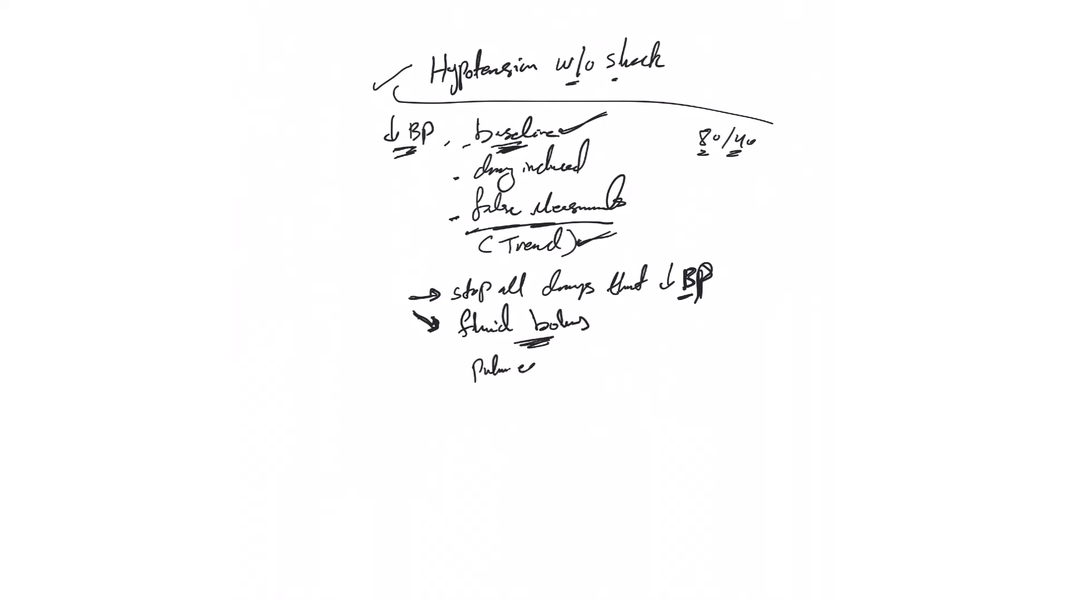
pyautogui.write('edema')
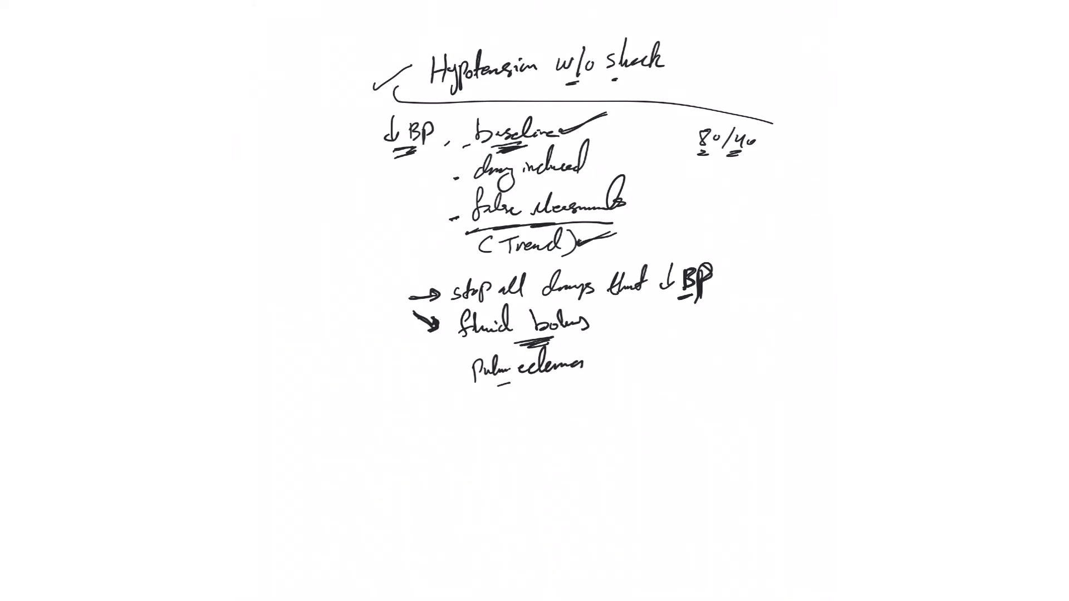
pyautogui.moveTo(501, 381); pyautogui.dragTo(514, 381)
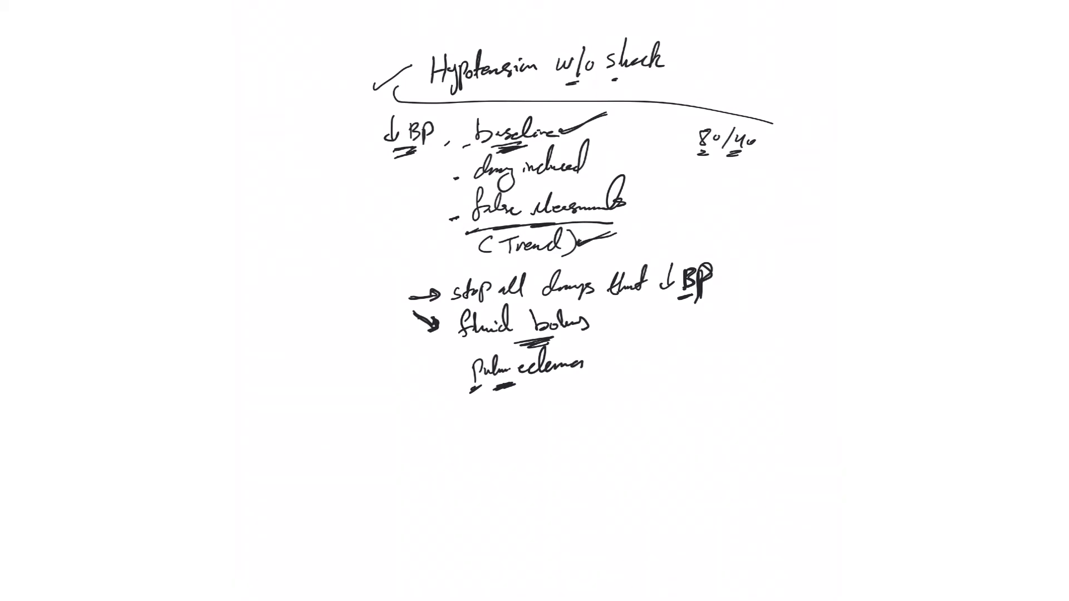
# Step: Write 'LR / NS', '250 cc will stay intravascularly' and start the '500 – 1000' infuse line
pyautogui.write('LP')
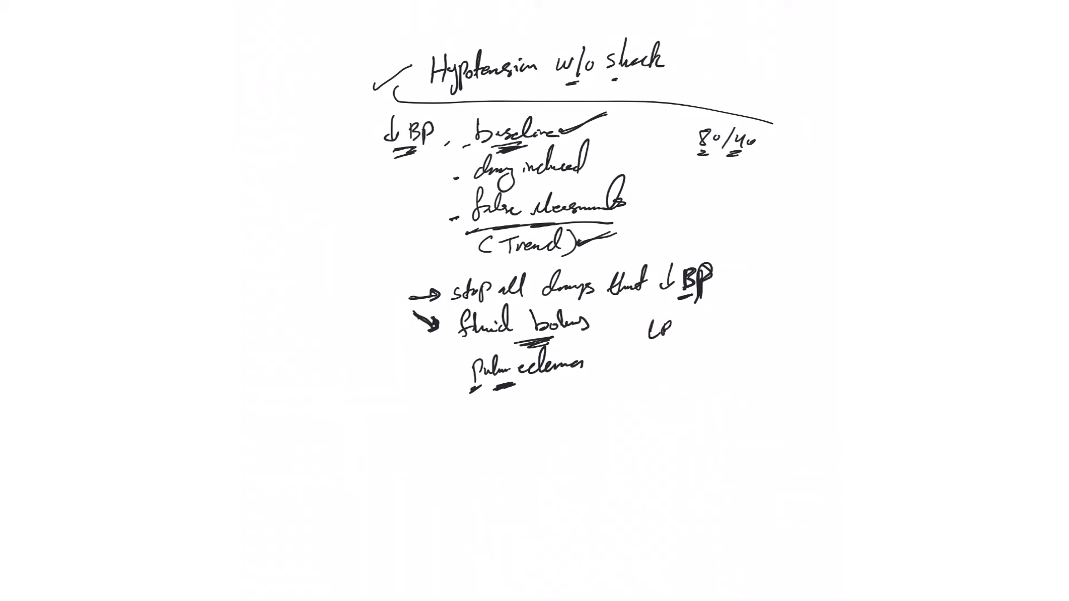
pyautogui.write('LR / NS')
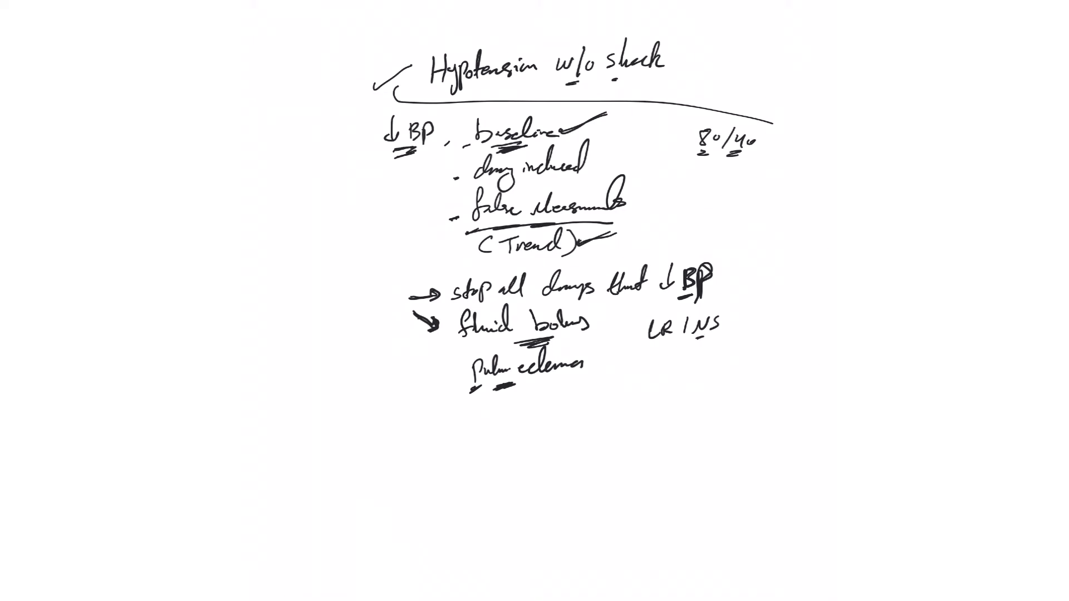
pyautogui.write('2s')
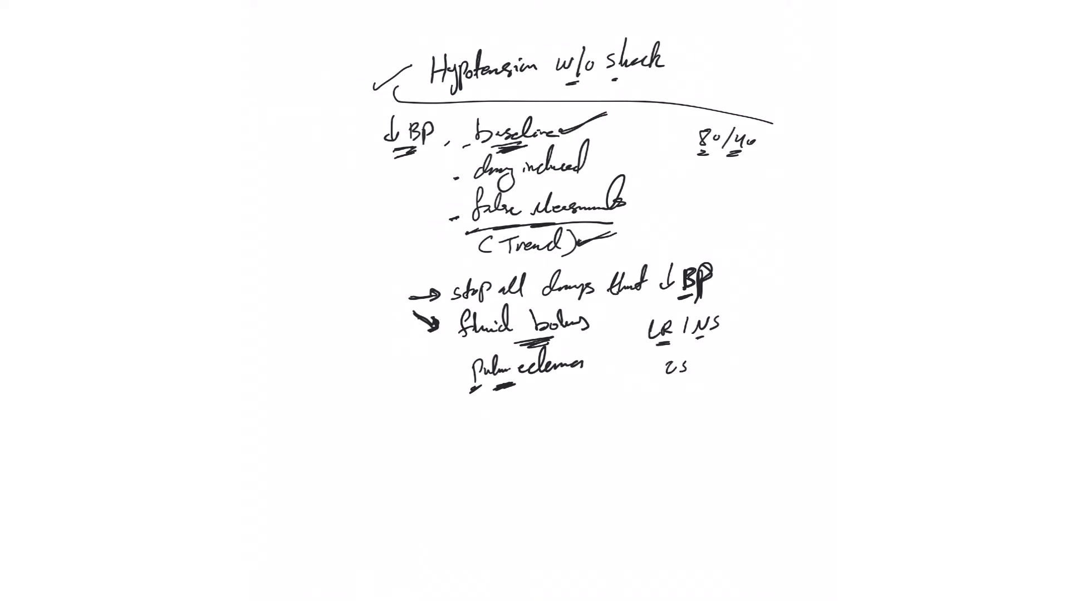
pyautogui.write('250 cc will')
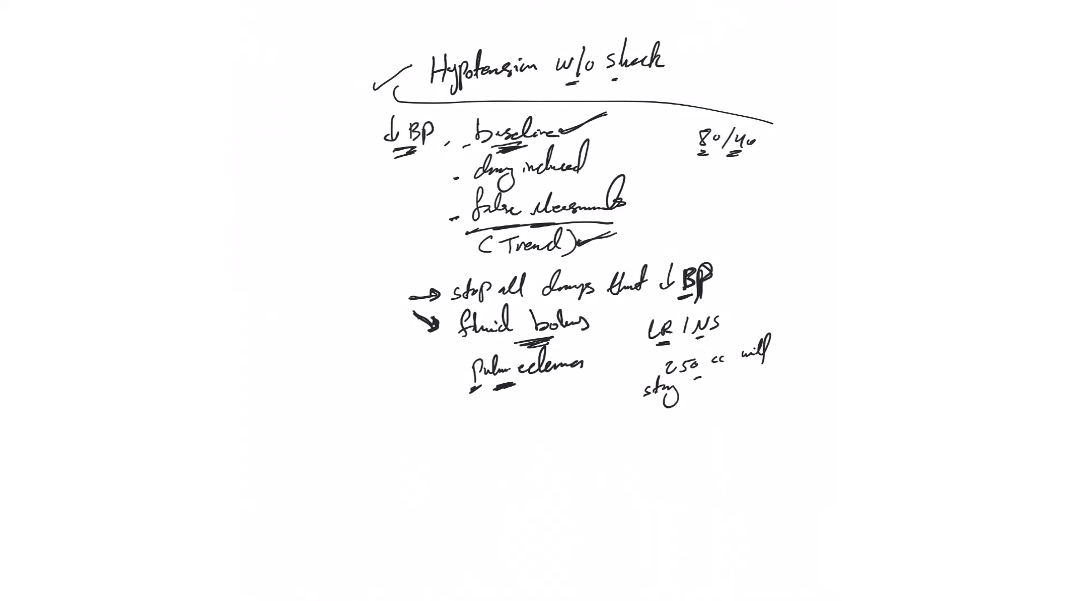
pyautogui.write('Infuse')
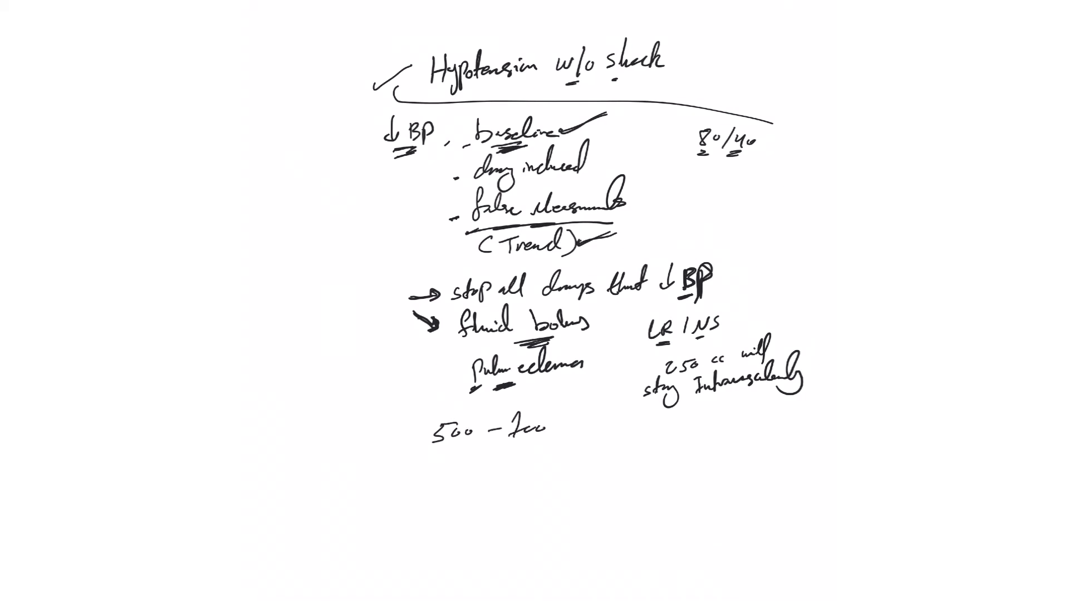
# Step: Finish the line as '500–1000 cc bolus' and enclose it in square brackets
pyautogui.write('cc')
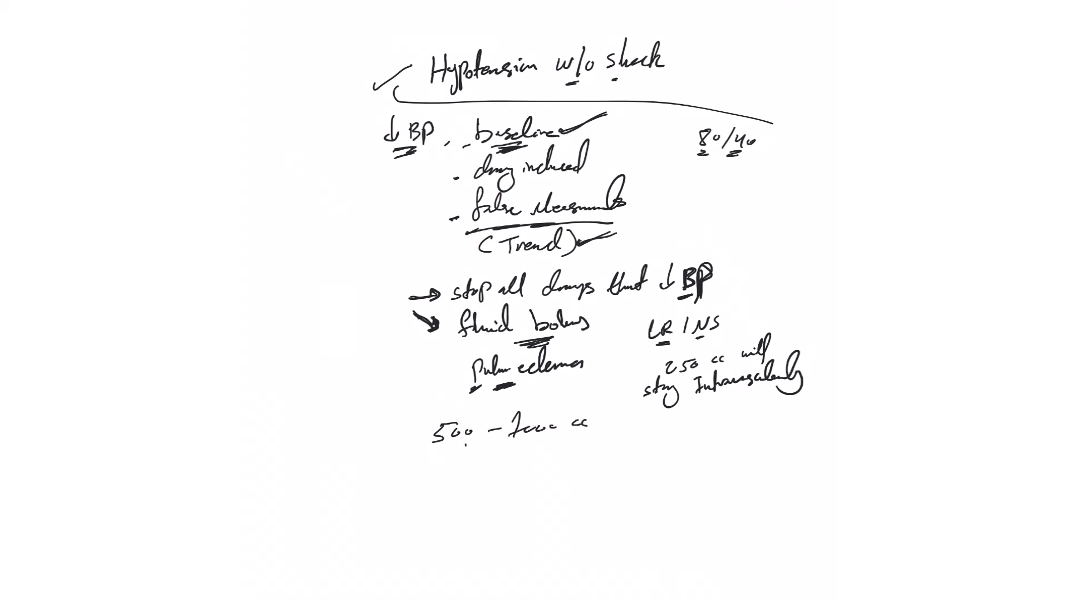
pyautogui.write('bolus')
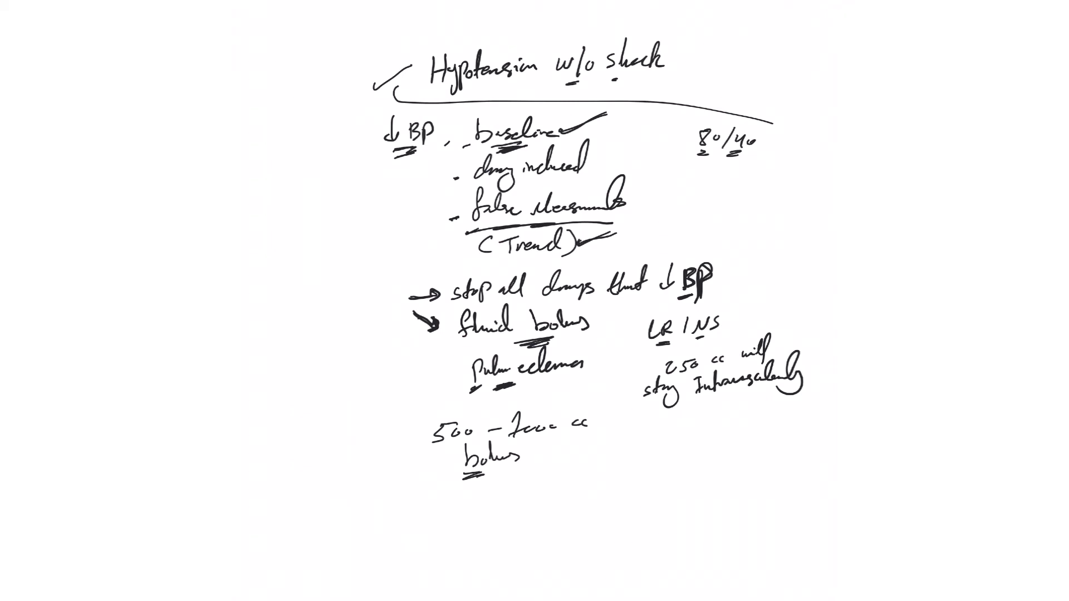
pyautogui.moveTo(402, 415); pyautogui.dragTo(402, 478)
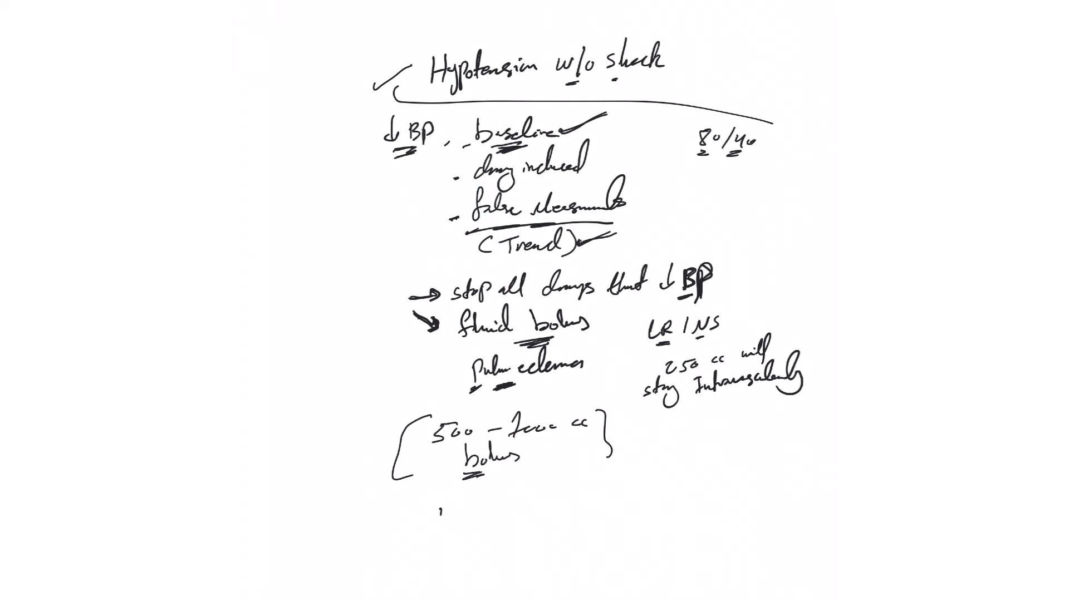
# Step: Handwrite 'recheck BP again' and 'if Low → repeat' with a mark before it
pyautogui.write('recheck')
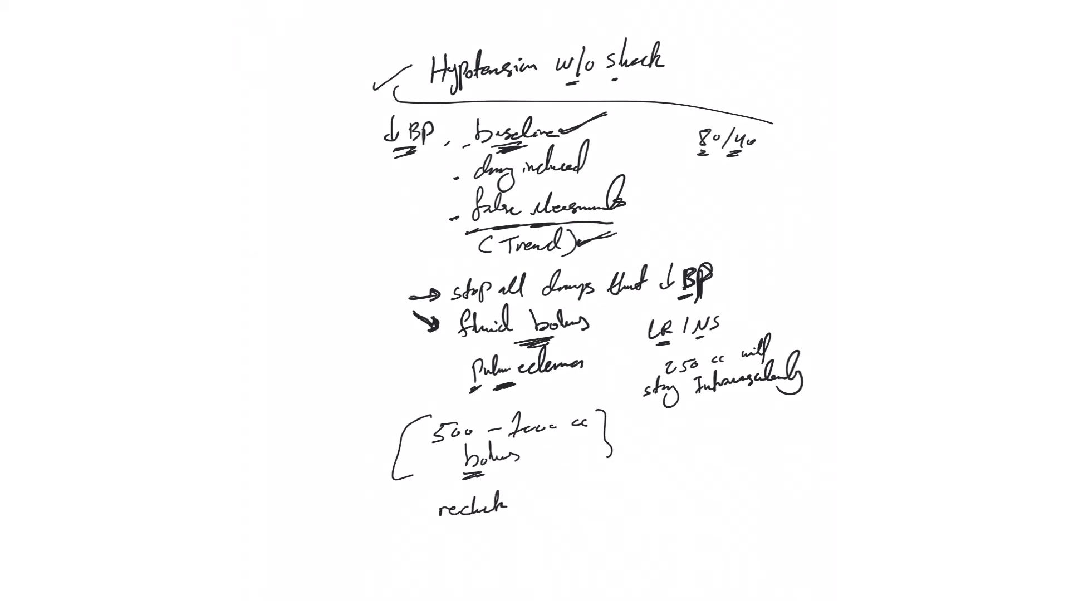
pyautogui.write('BP')
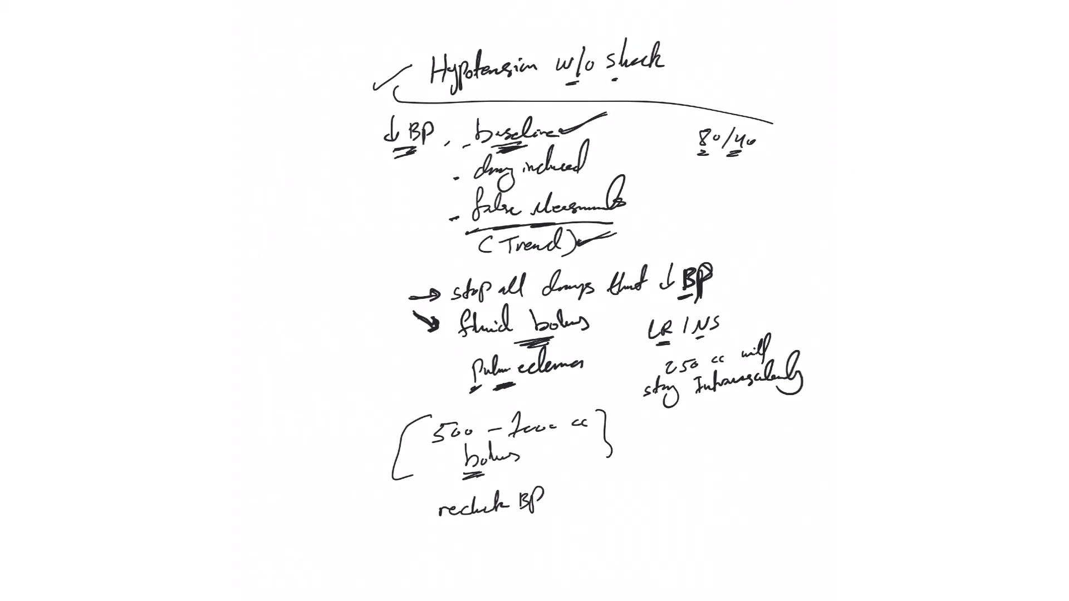
pyautogui.write('again')
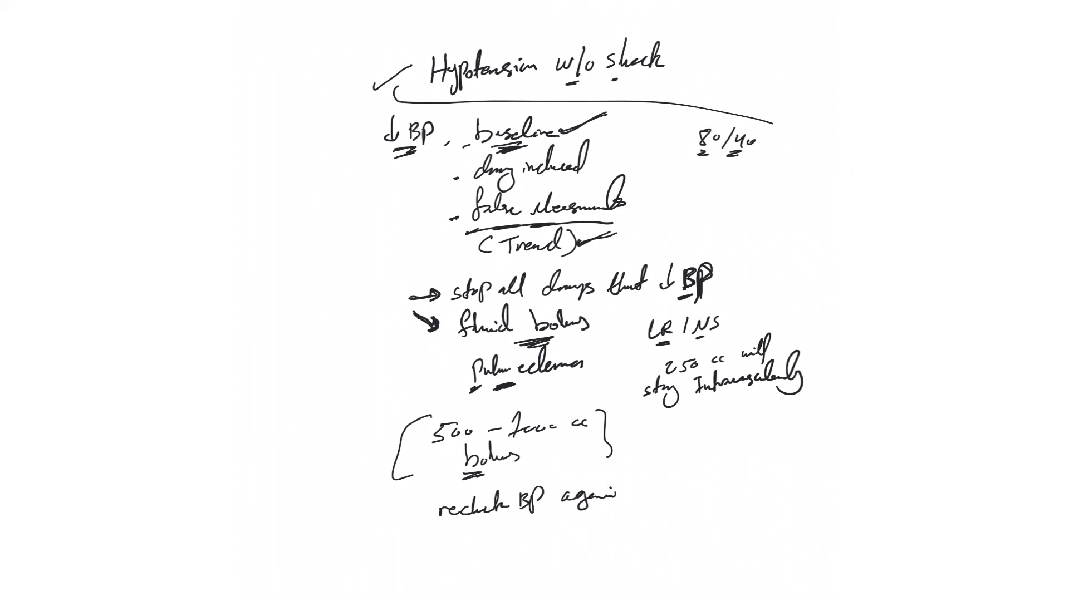
pyautogui.click(408, 511)
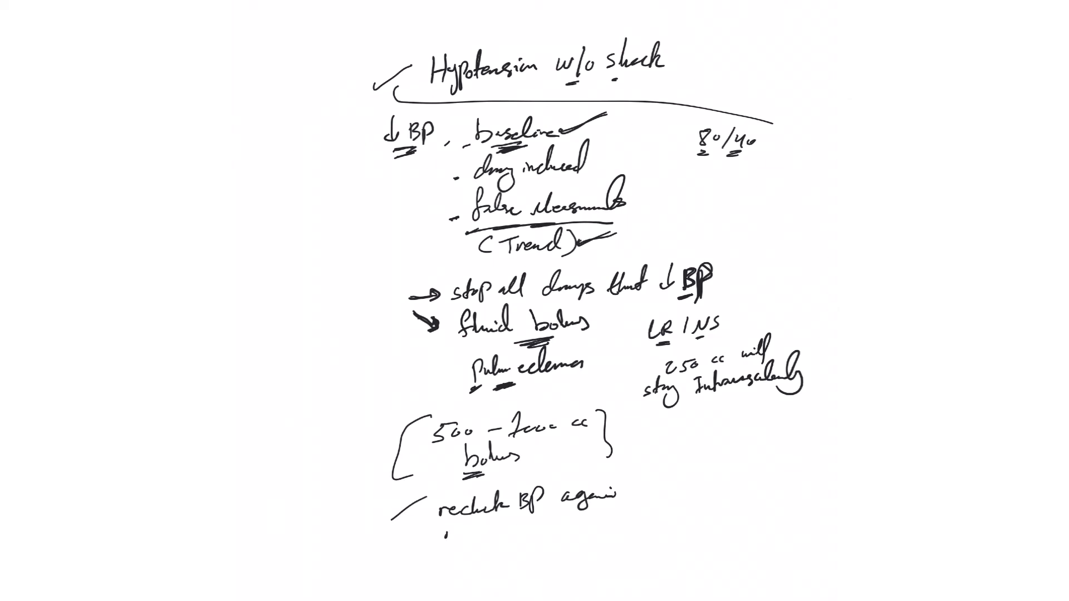
pyautogui.write('if (')
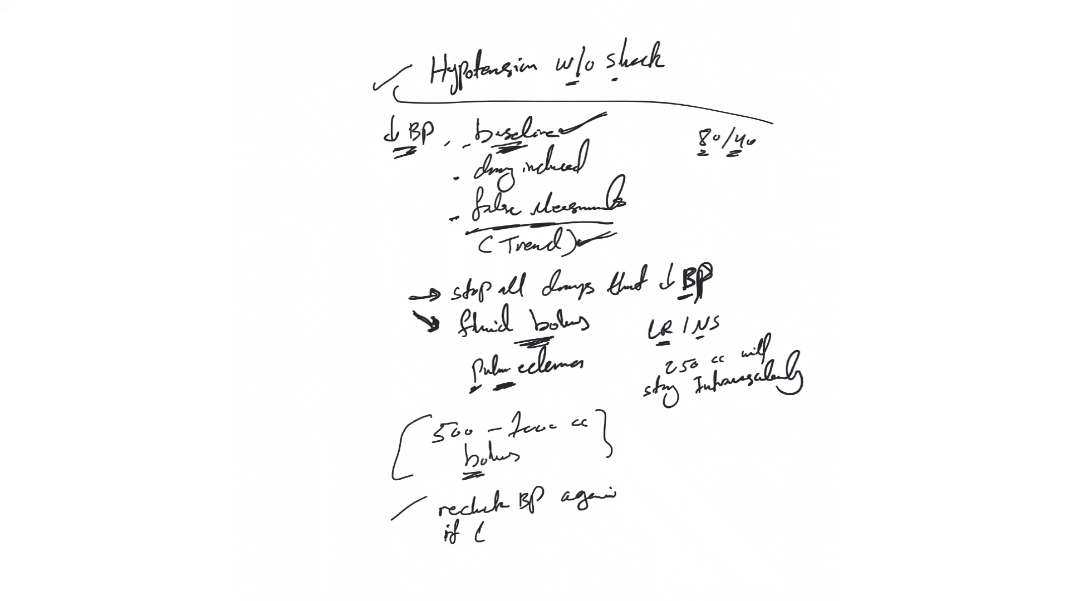
pyautogui.write('Low → r')
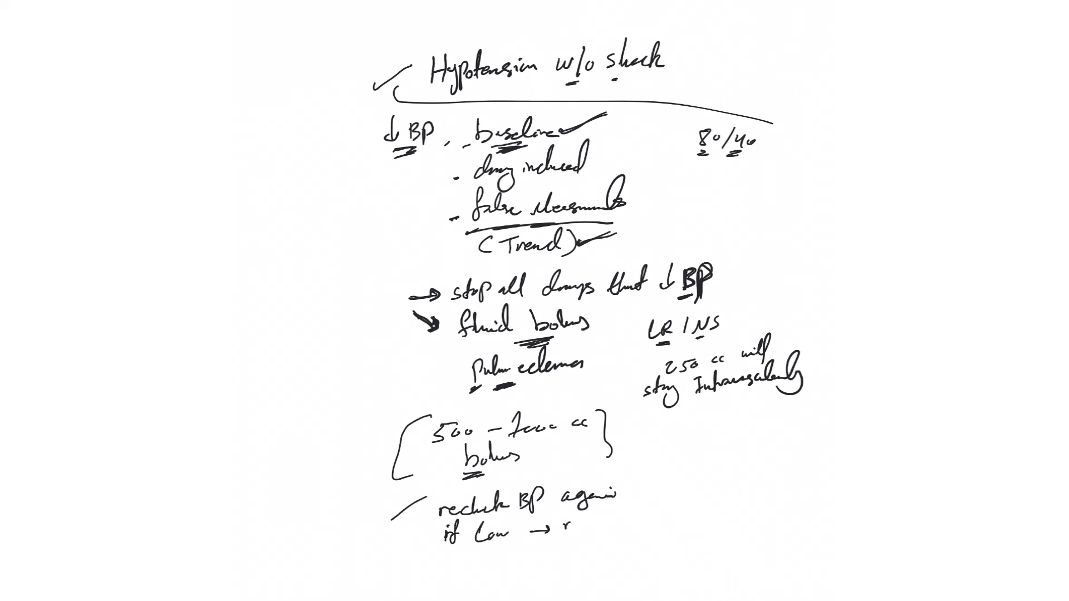
pyautogui.write('repeat')
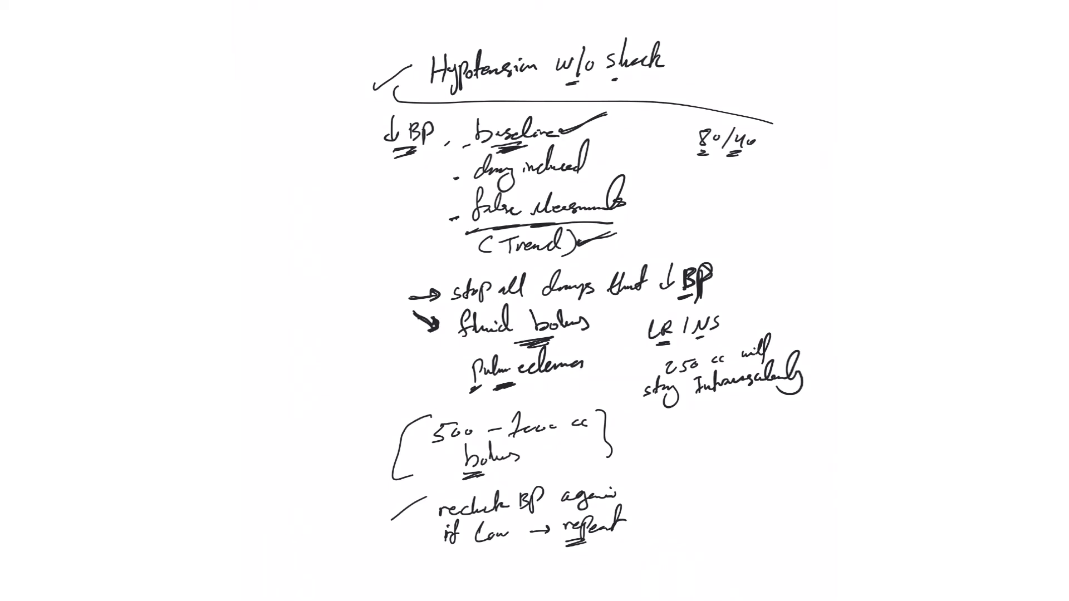
# Step: Bracket the recheck/repeat lines and join both blocks with one large curve
pyautogui.moveTo(402, 485); pyautogui.dragTo(634, 539)
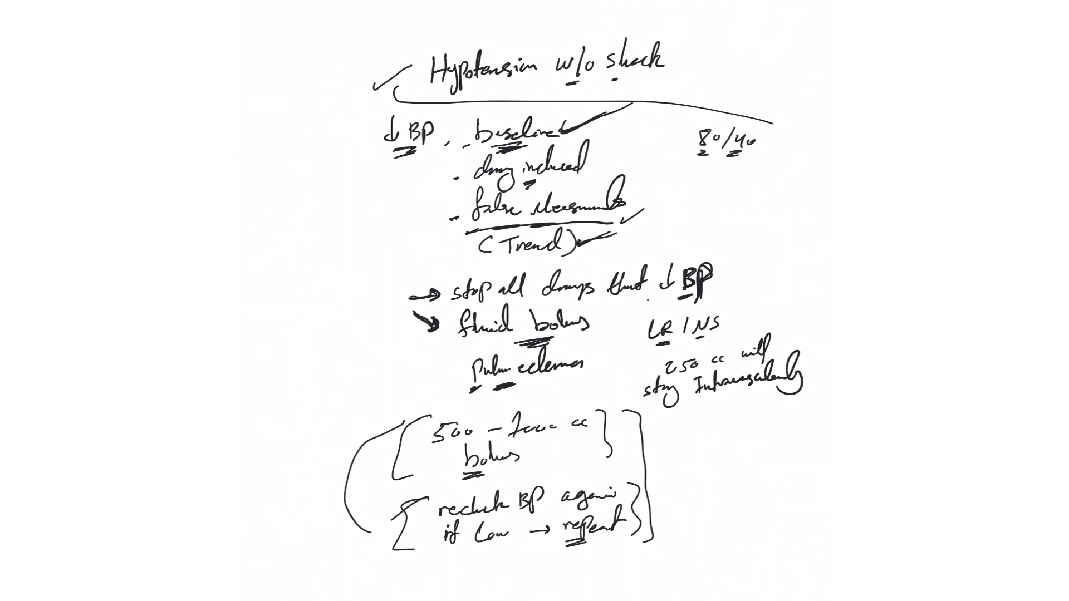
# Step: Draw one large box around all the notes and a small mark before 'baseline'
pyautogui.moveTo(341, 116); pyautogui.dragTo(320, 553)
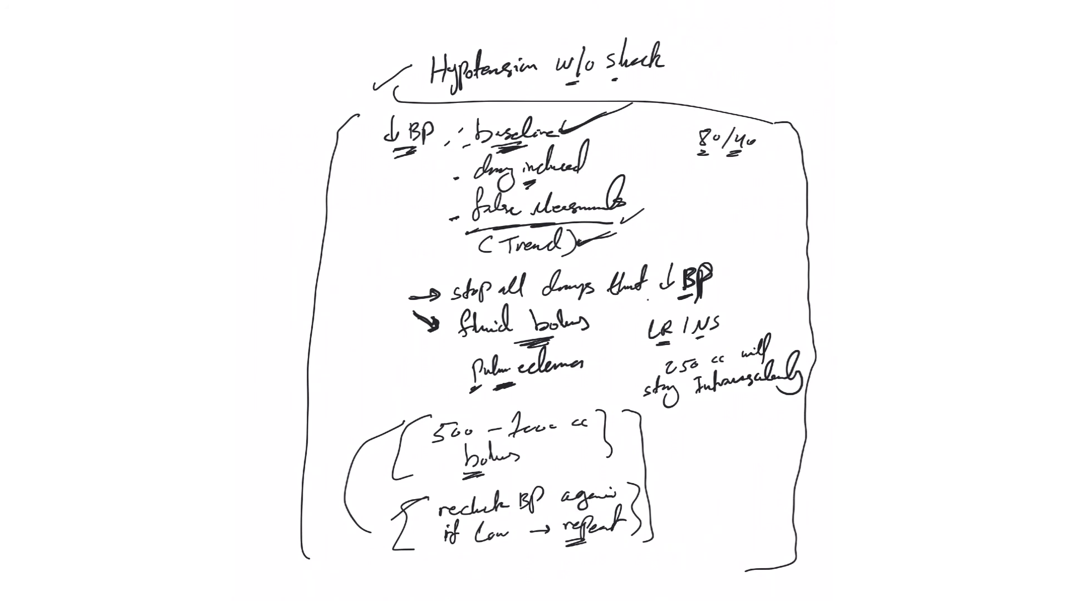
pyautogui.moveTo(436, 126); pyautogui.dragTo(433, 266)
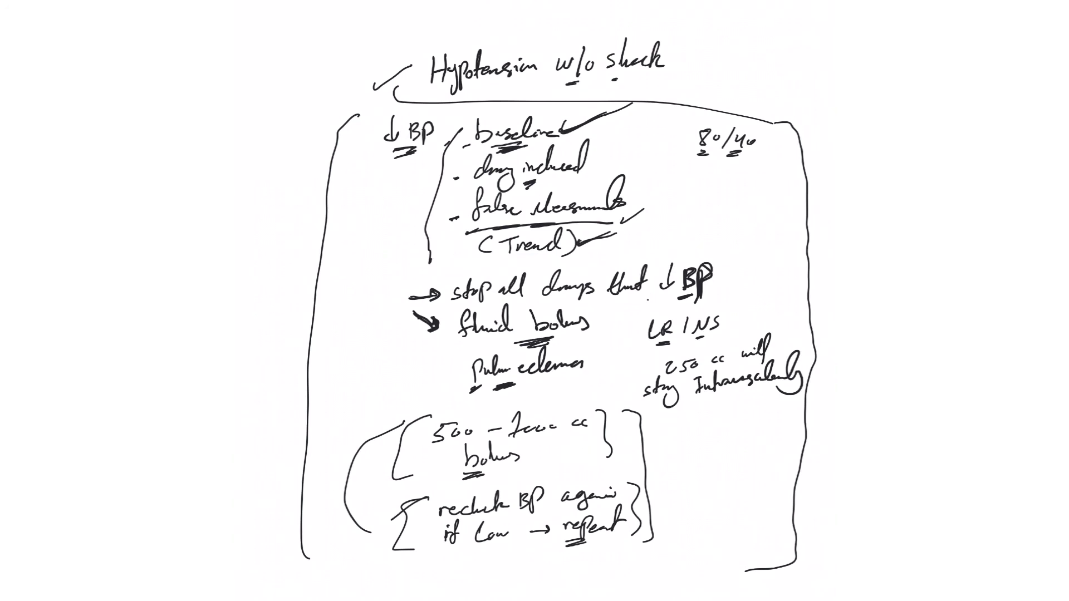